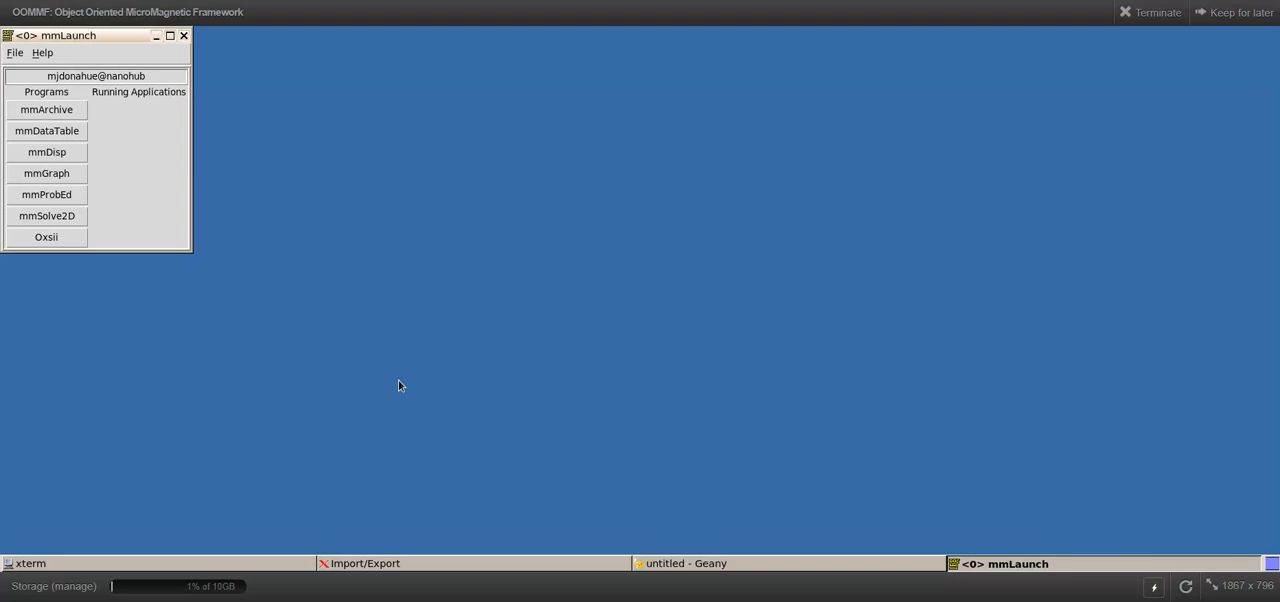
pyautogui.moveTo(64, 258)
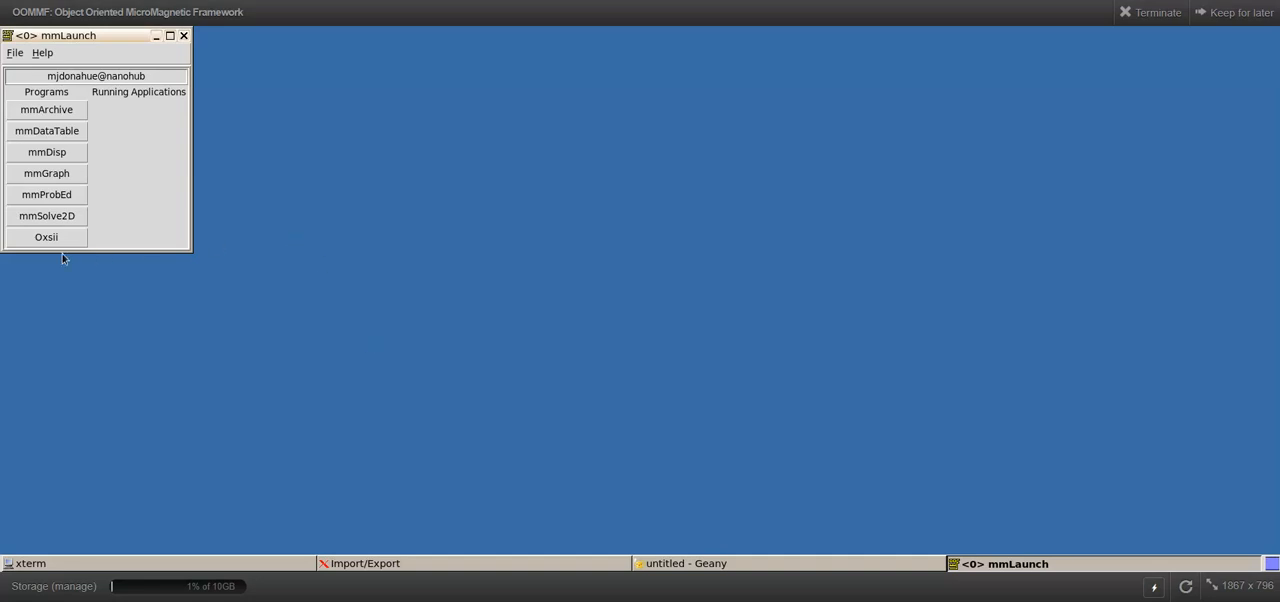
pyautogui.moveTo(46, 238)
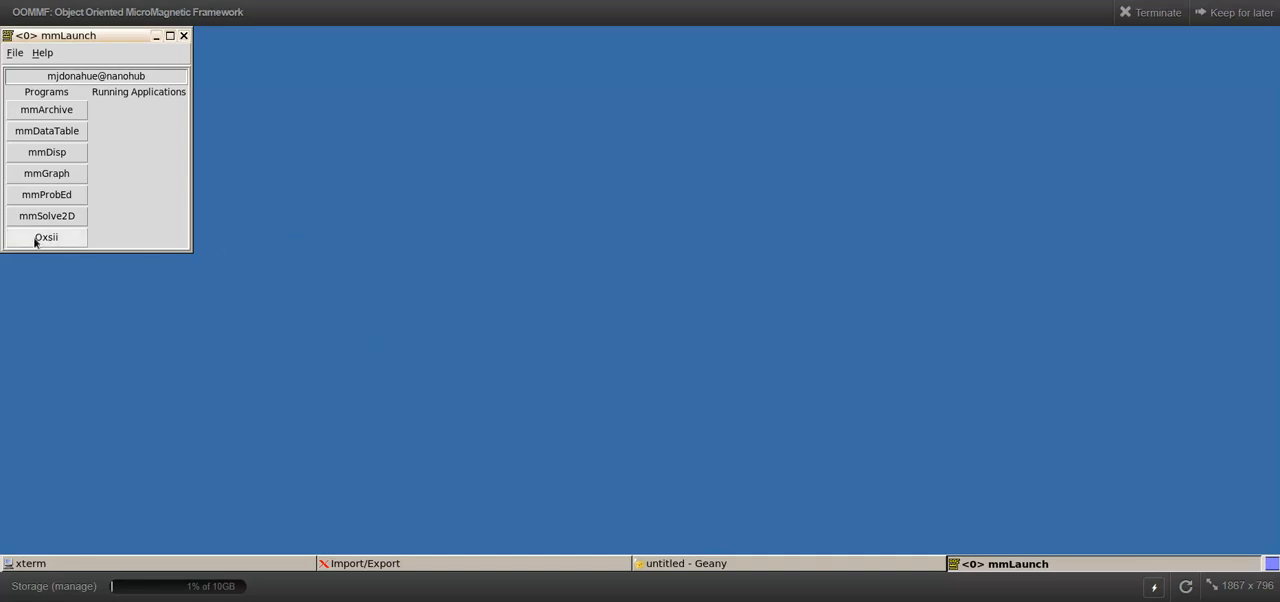
# - Start Oxsii and load stdprob4.mif from the examples/oxs folder, paused
pyautogui.click(46, 238)
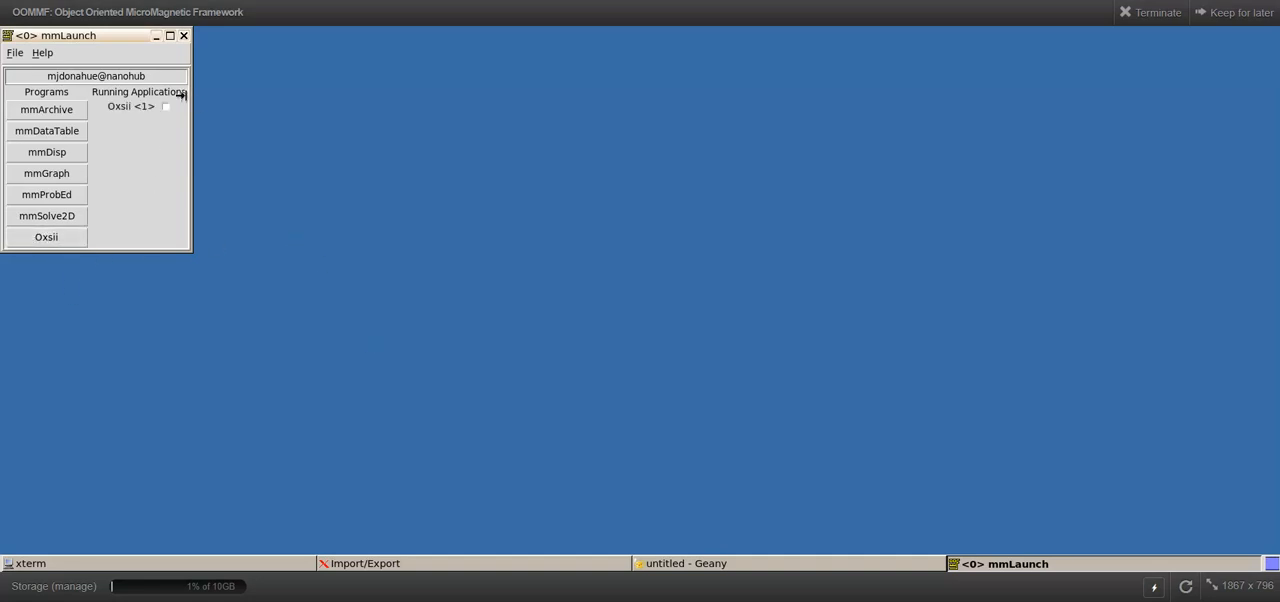
pyautogui.click(46, 238)
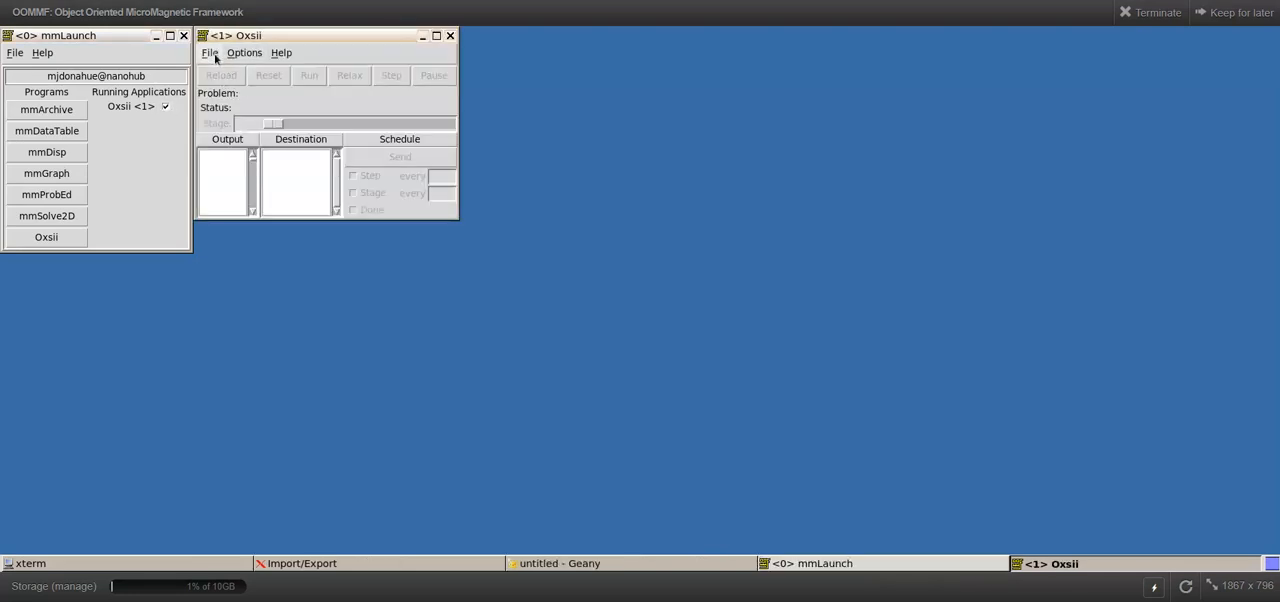
pyautogui.click(210, 52)
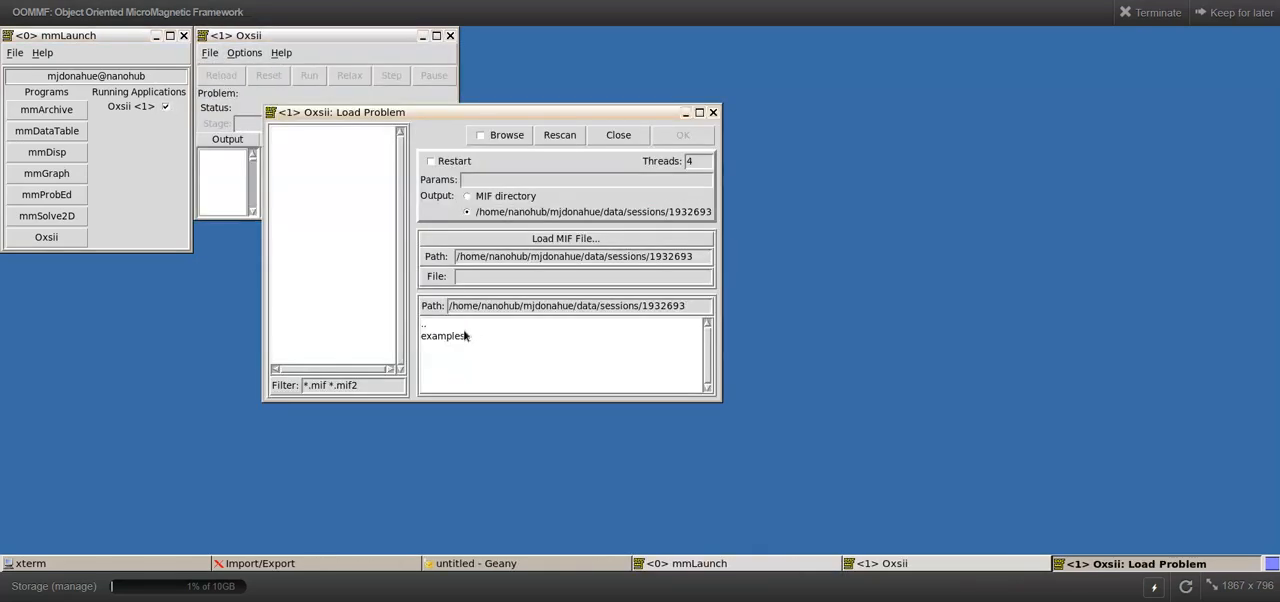
pyautogui.doubleClick(444, 336)
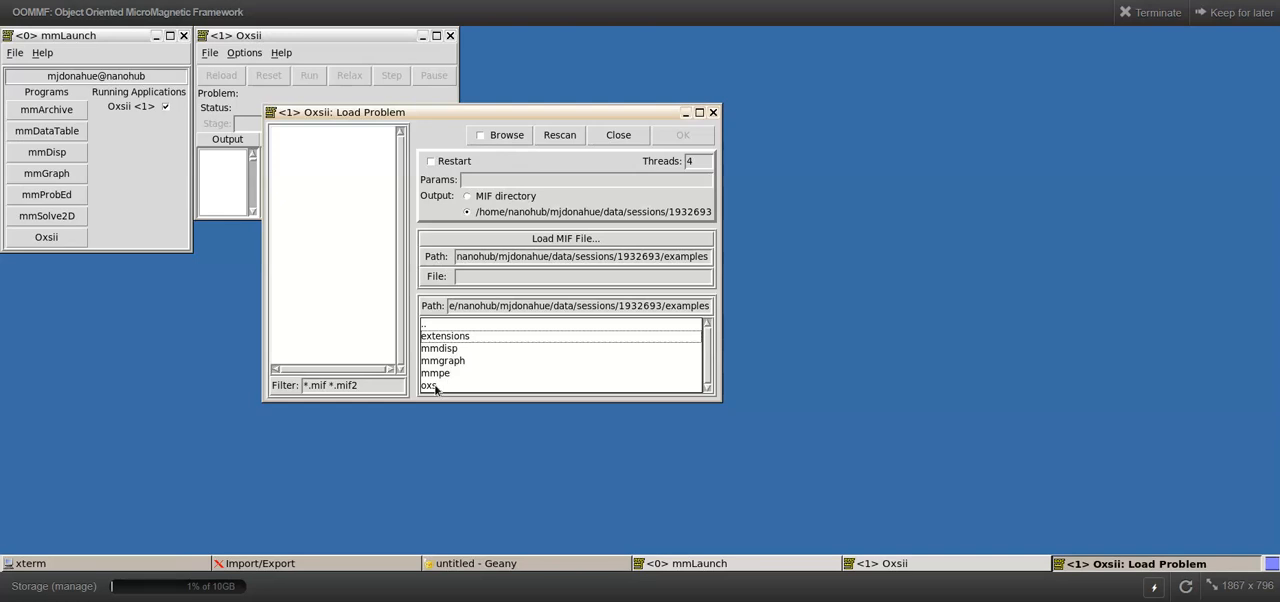
pyautogui.doubleClick(428, 384)
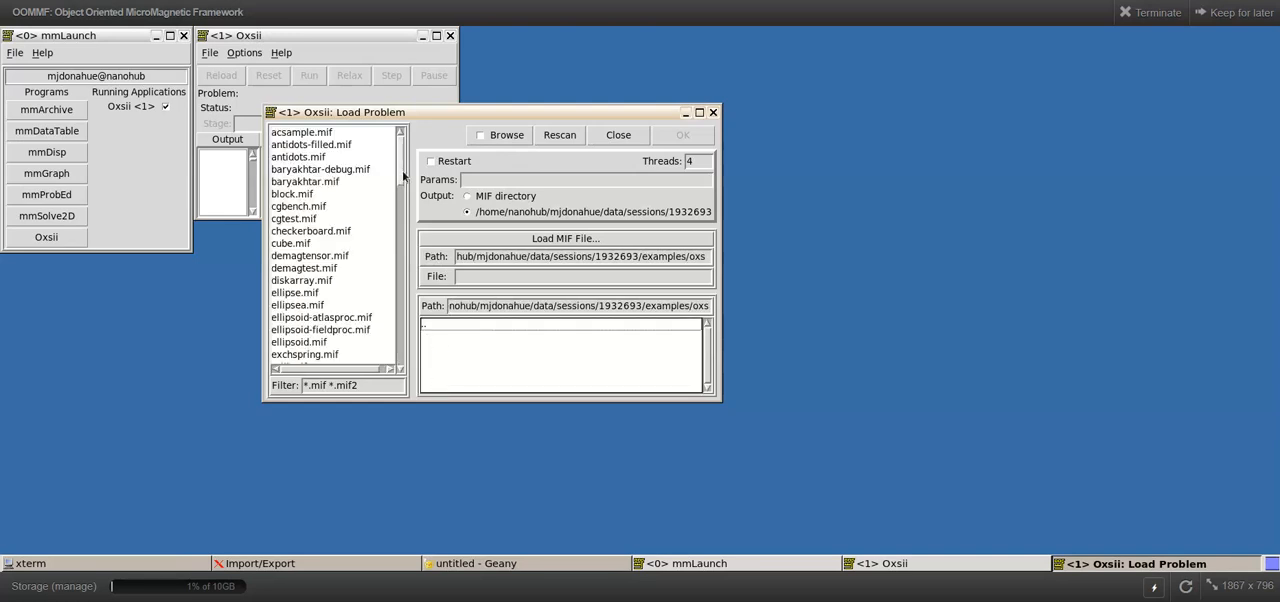
pyautogui.scroll(-3)
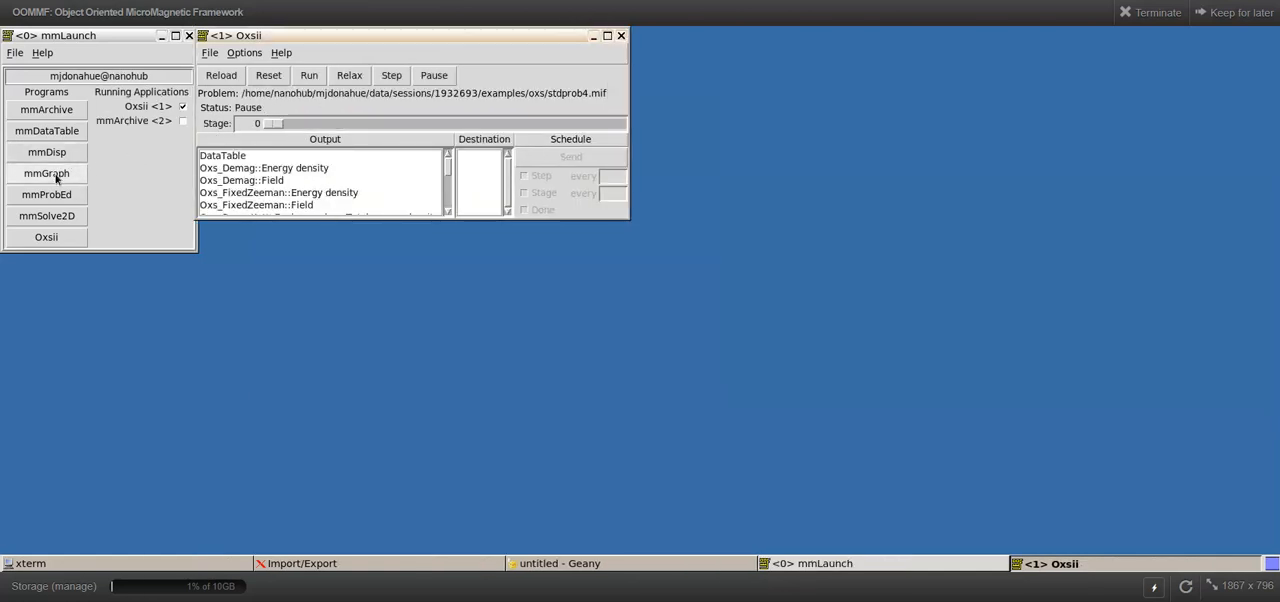
# - Start mmGraph receiving the Oxsii data table every step, with simulation time on the x-axis
pyautogui.click(46, 172)
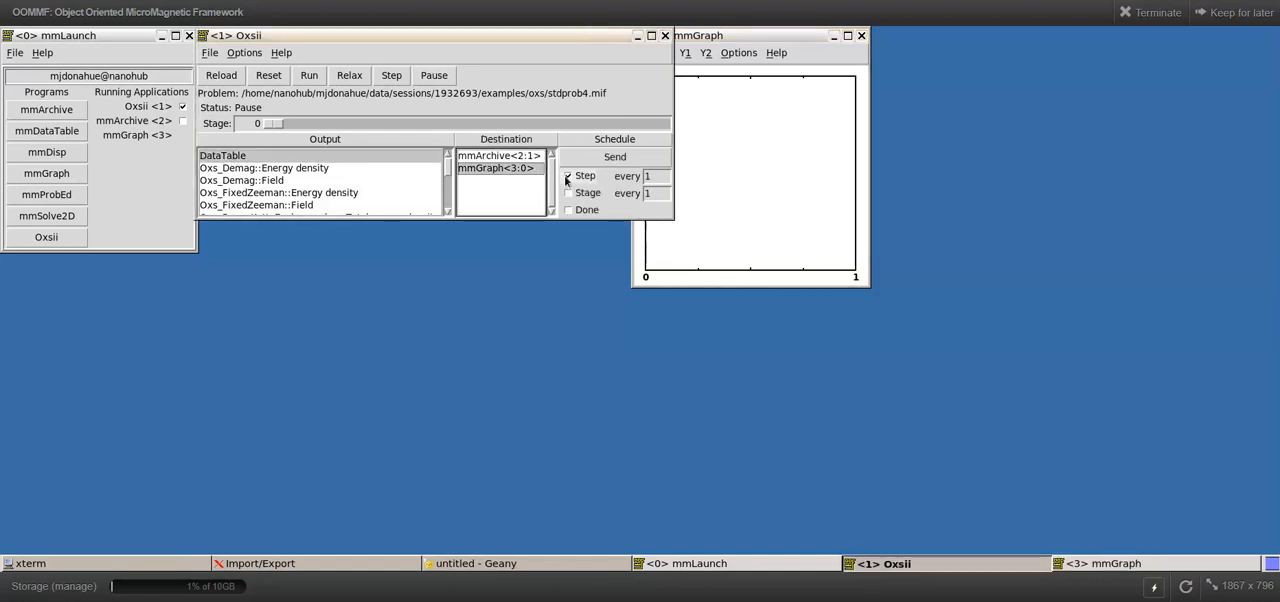
pyautogui.click(568, 192)
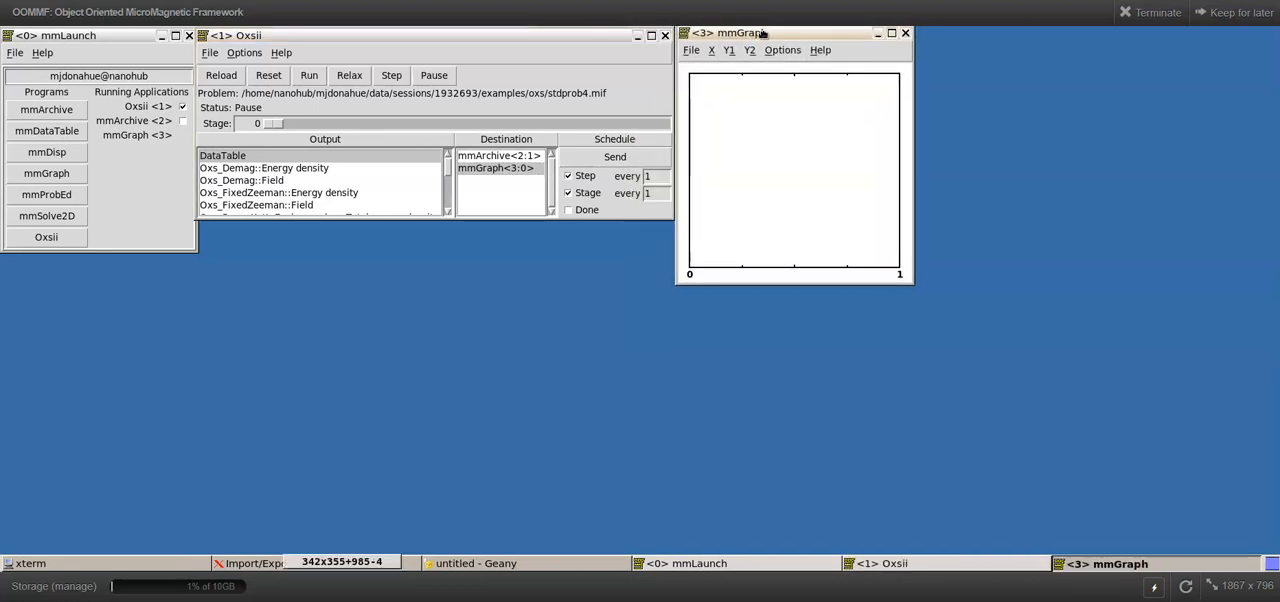
pyautogui.click(712, 50)
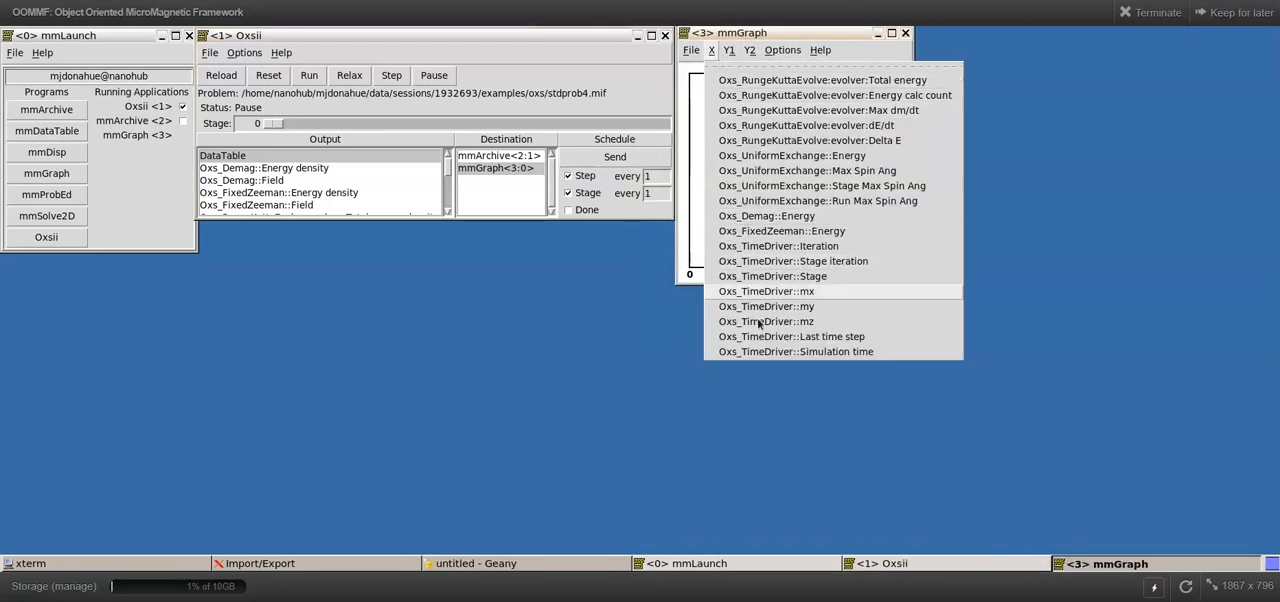
pyautogui.click(794, 352)
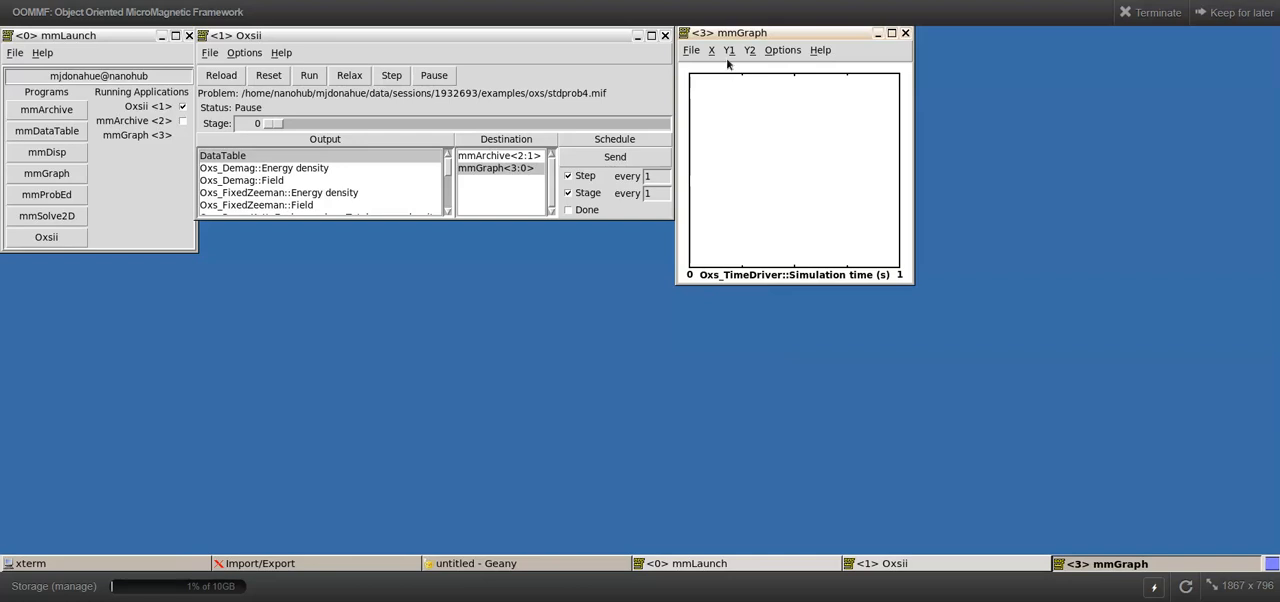
# - Plot mx on the first y-axis and Max Spin Ang on the second y-axis
pyautogui.click(728, 50)
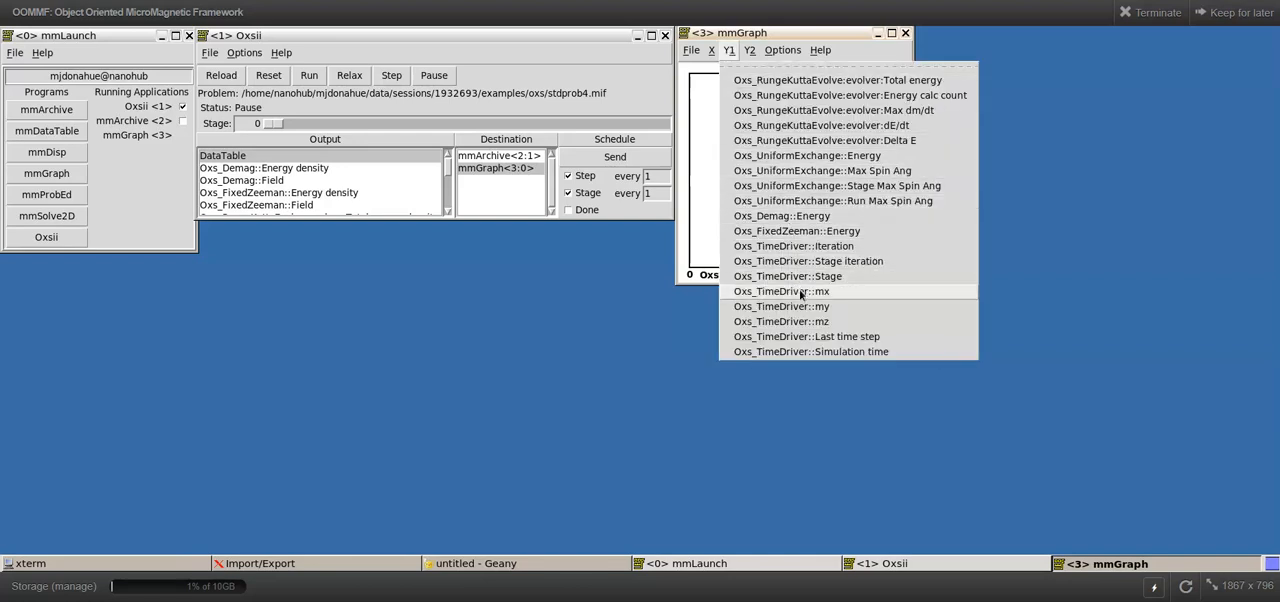
pyautogui.click(780, 292)
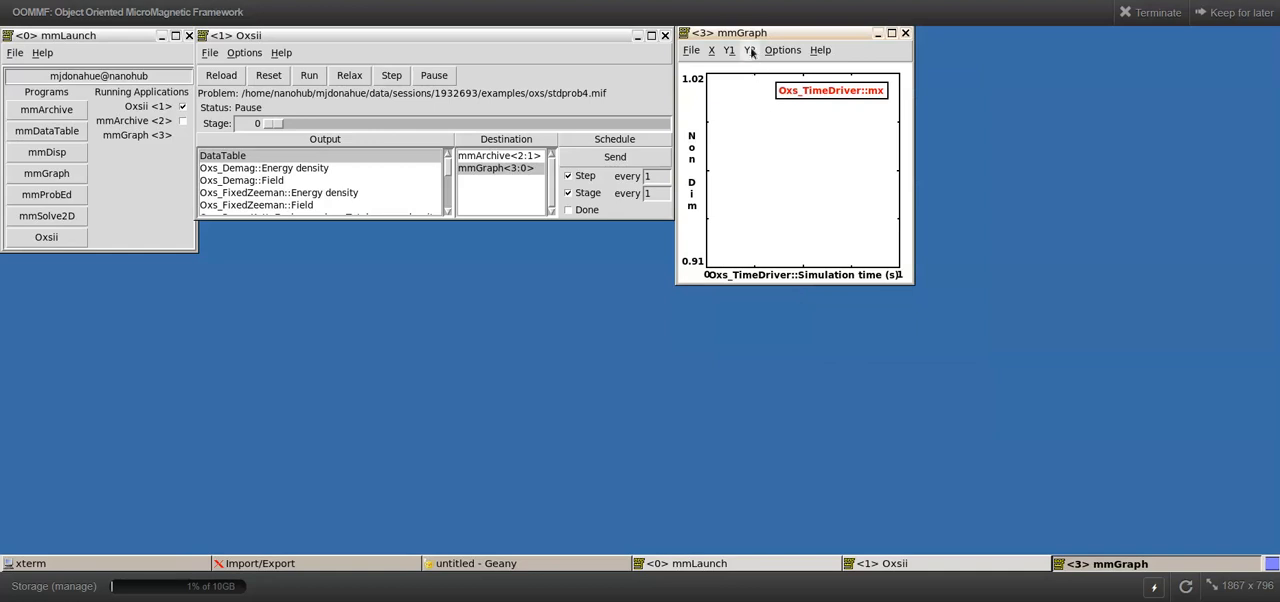
pyautogui.click(748, 50)
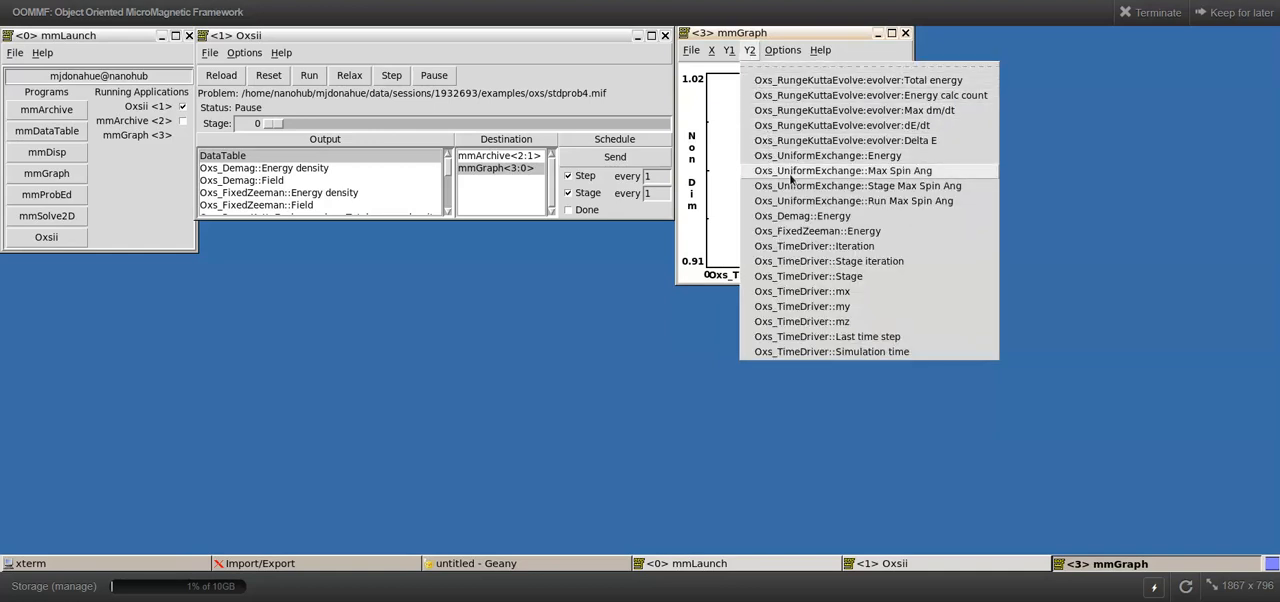
pyautogui.click(844, 170)
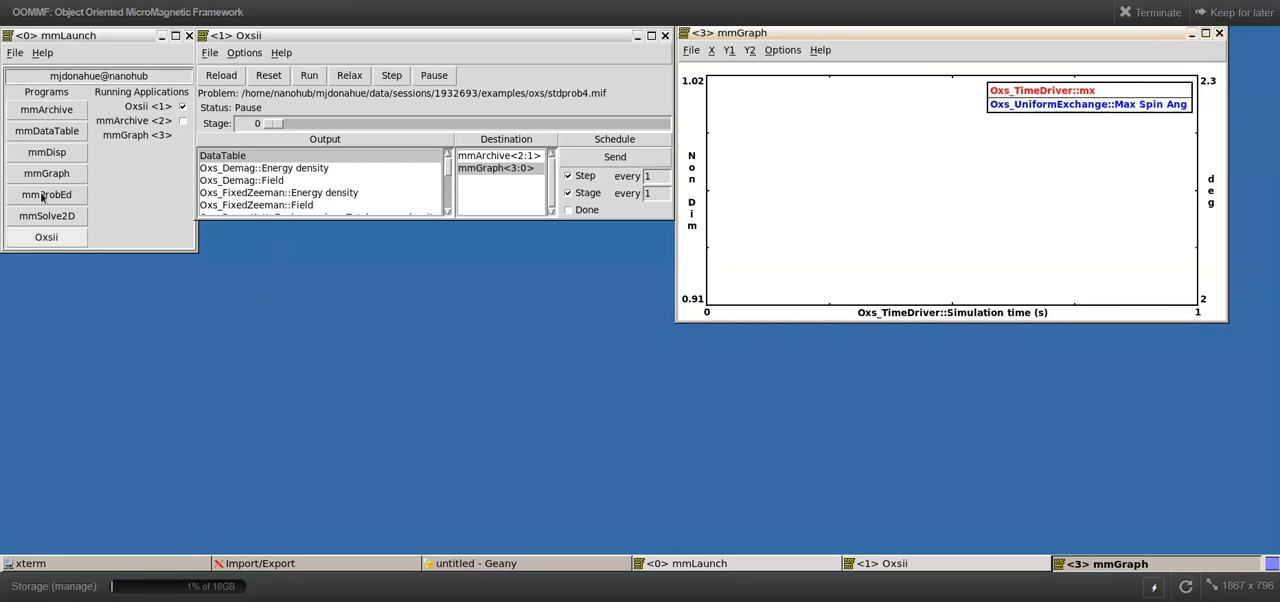
# - Start mmDisp receiving the Oxsii Magnetization output every 25 steps
pyautogui.click(46, 152)
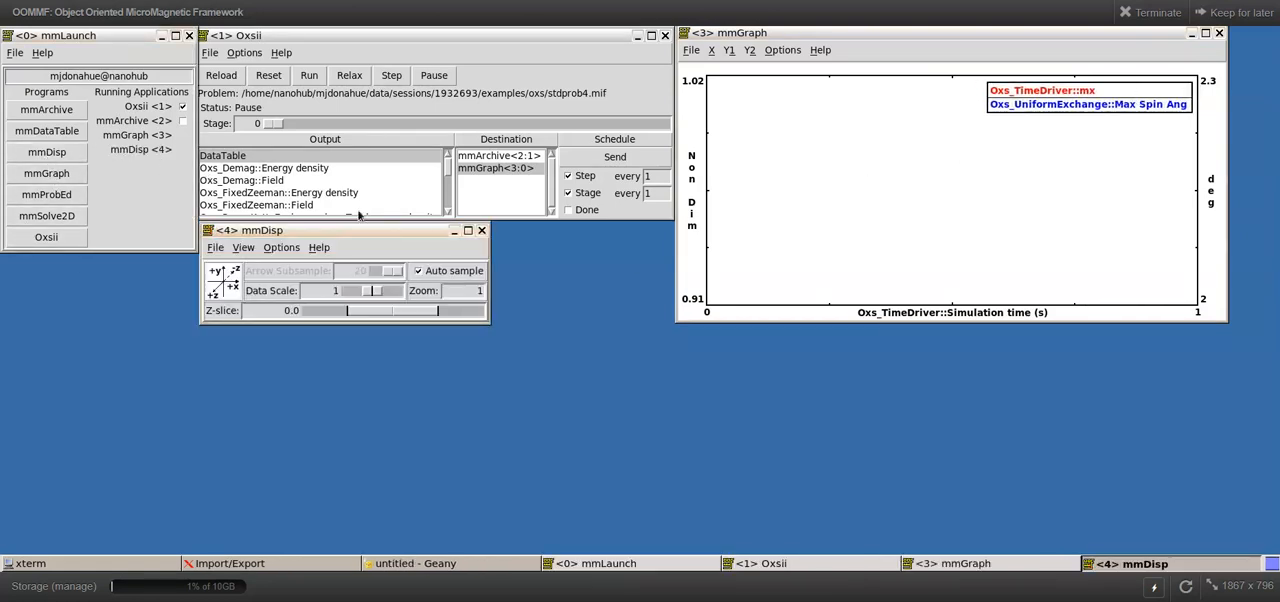
pyautogui.moveTo(450, 210)
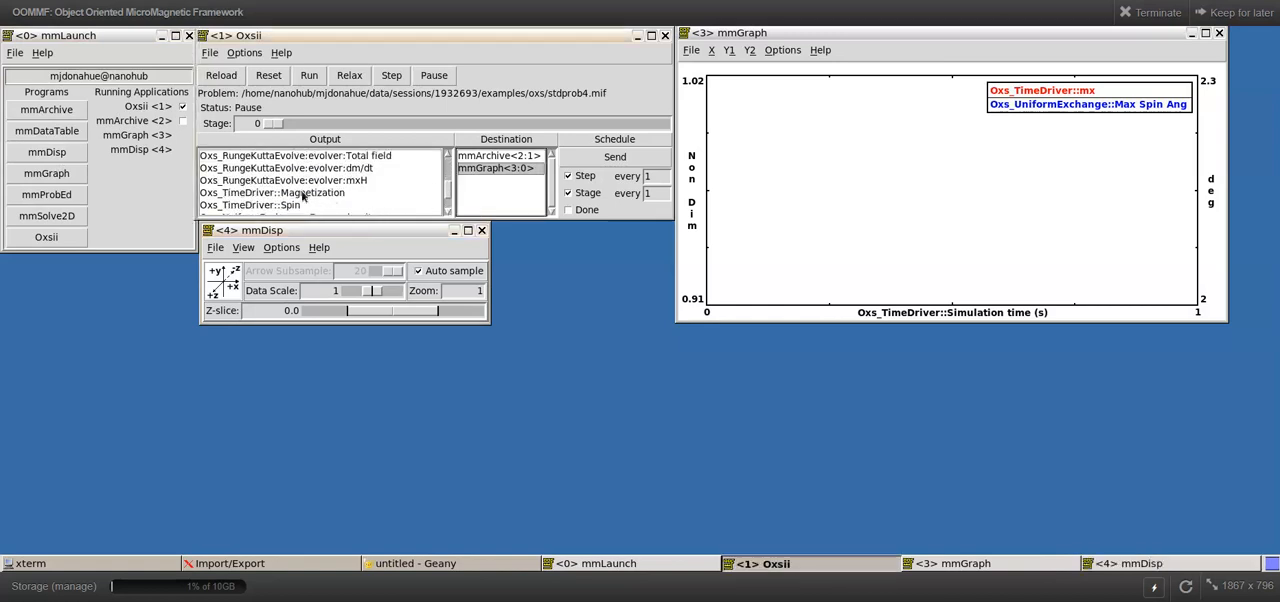
pyautogui.click(272, 192)
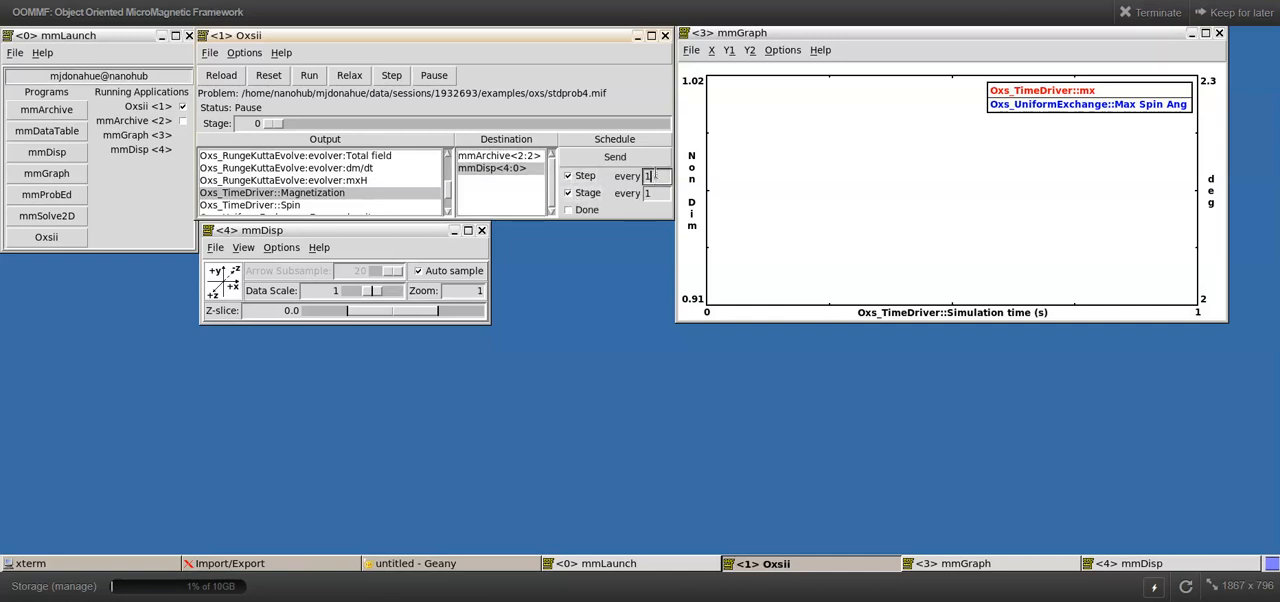
pyautogui.write('25')
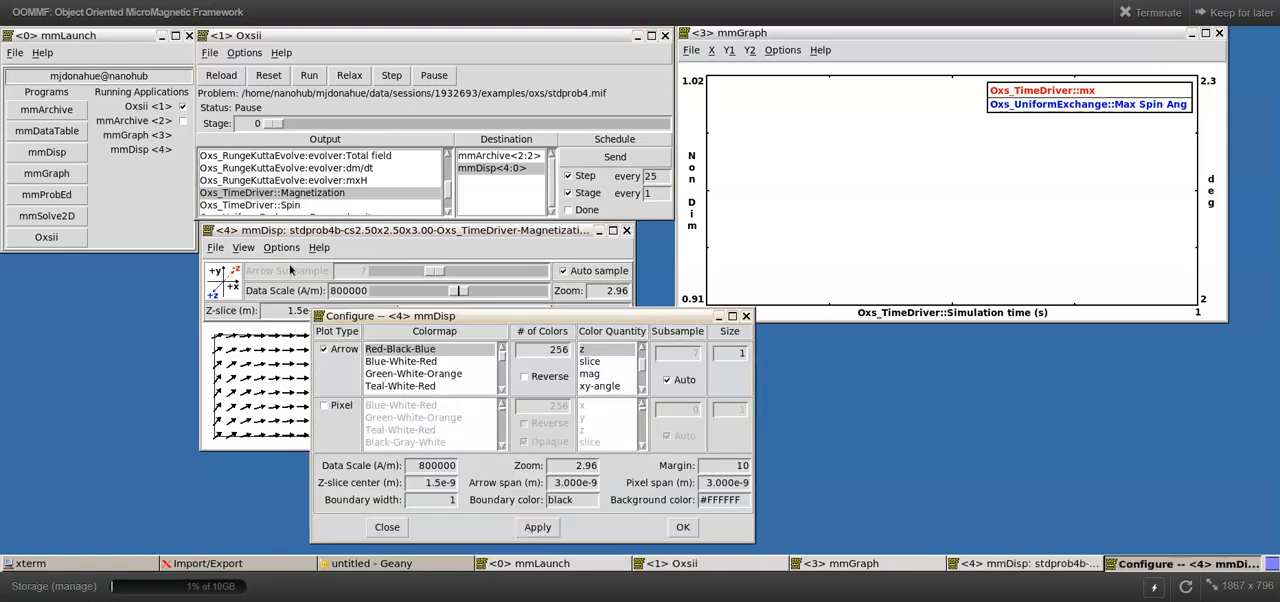
# - Enable coloured Pixel plotting beneath the arrows and enlarge the mmDisp window
pyautogui.click(324, 404)
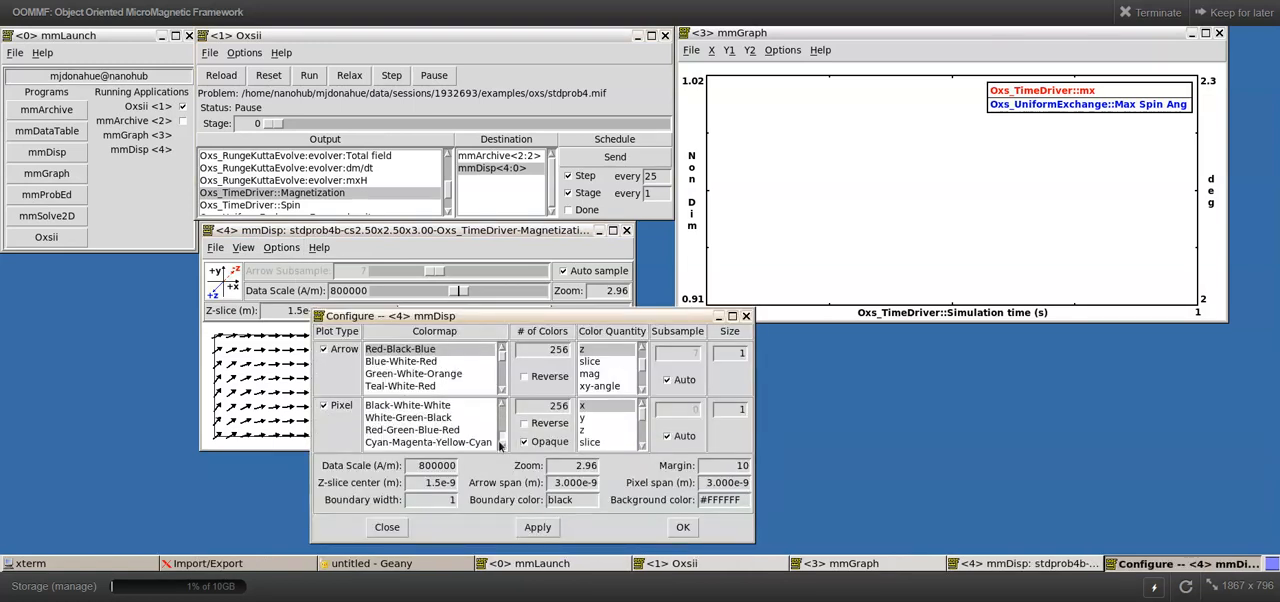
pyautogui.click(412, 428)
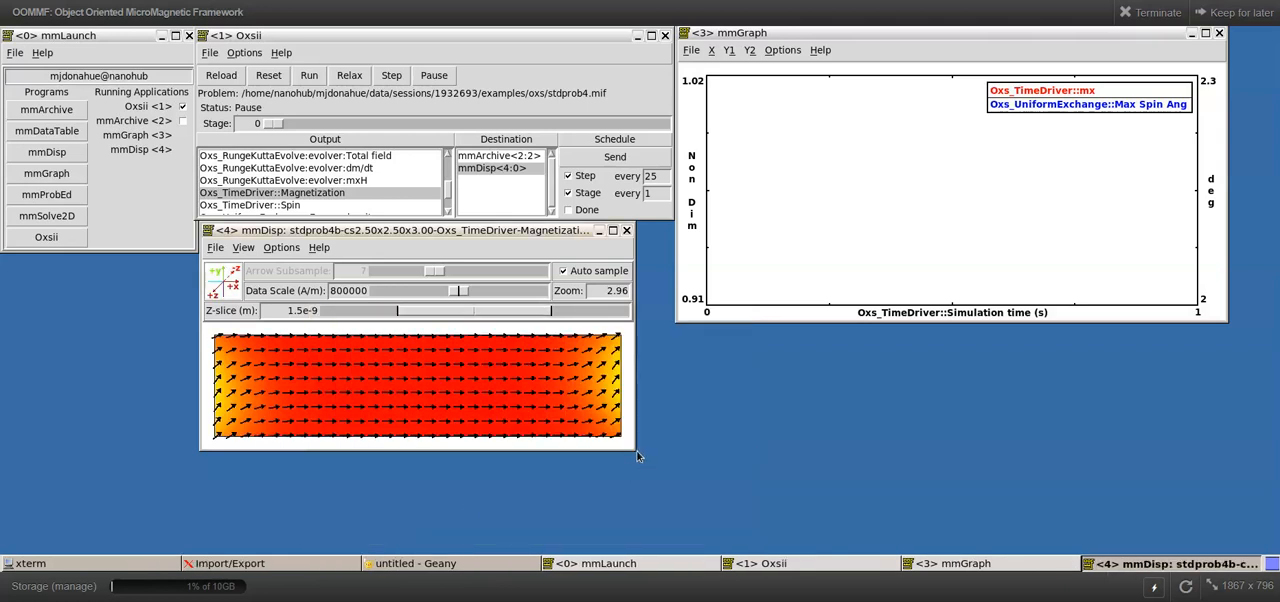
pyautogui.moveTo(634, 448); pyautogui.dragTo(816, 532)
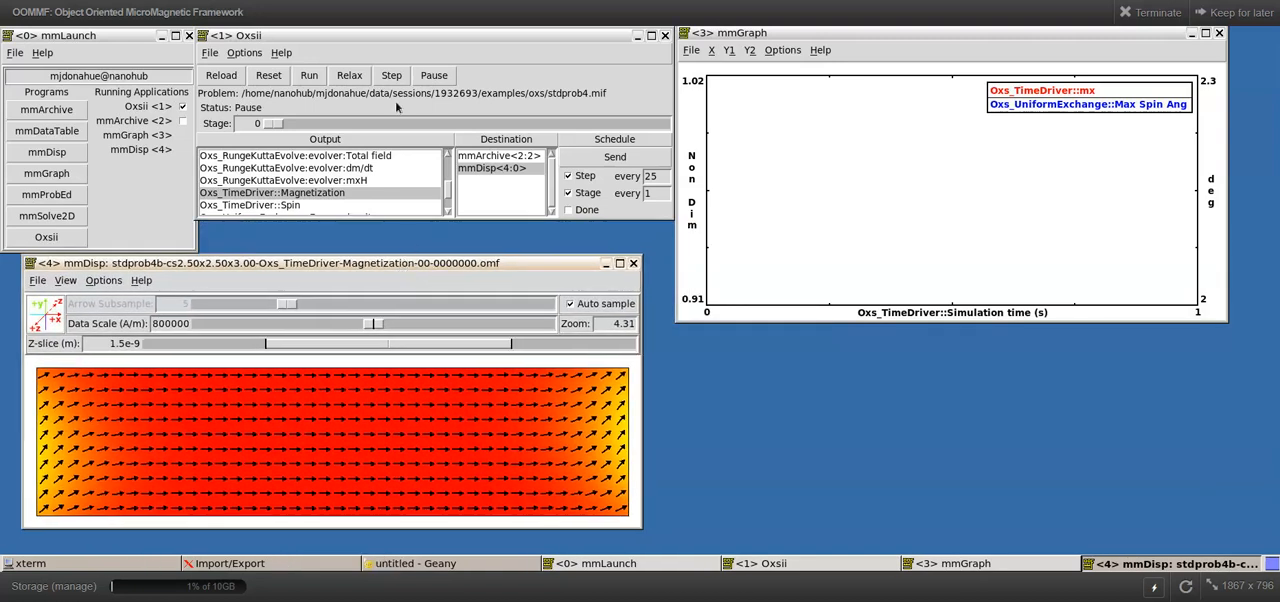
# - Run stdprob4 in Oxsii so mmGraph traces mx and max spin angle while mmDisp evolves, then pause
pyautogui.click(308, 76)
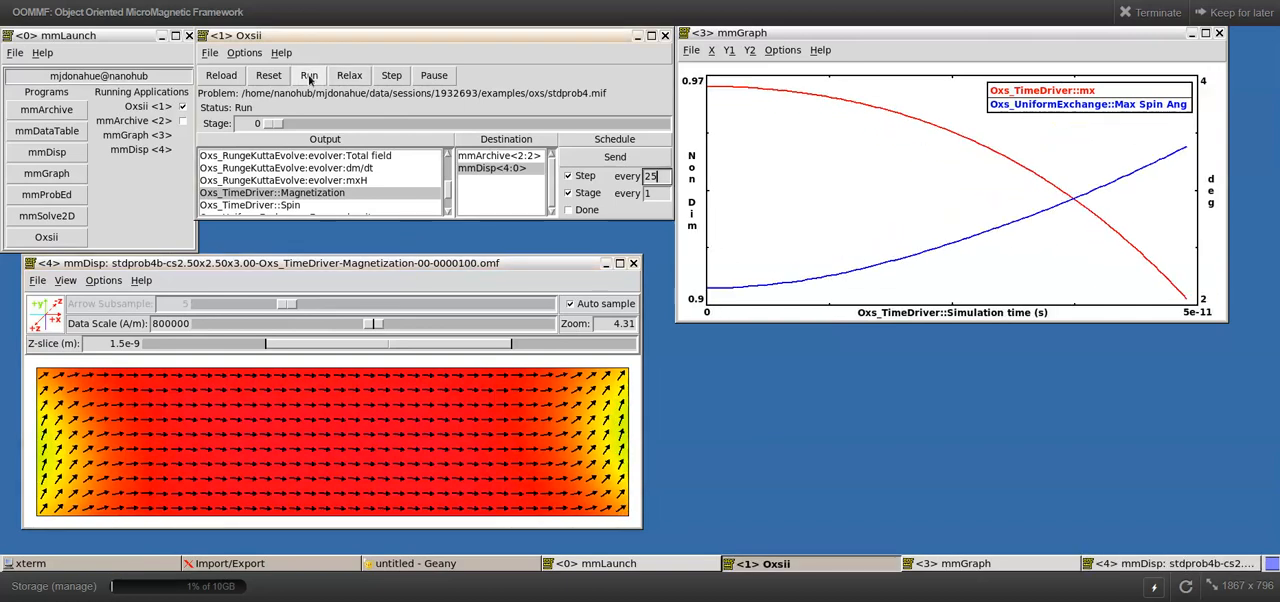
pyautogui.click(308, 76)
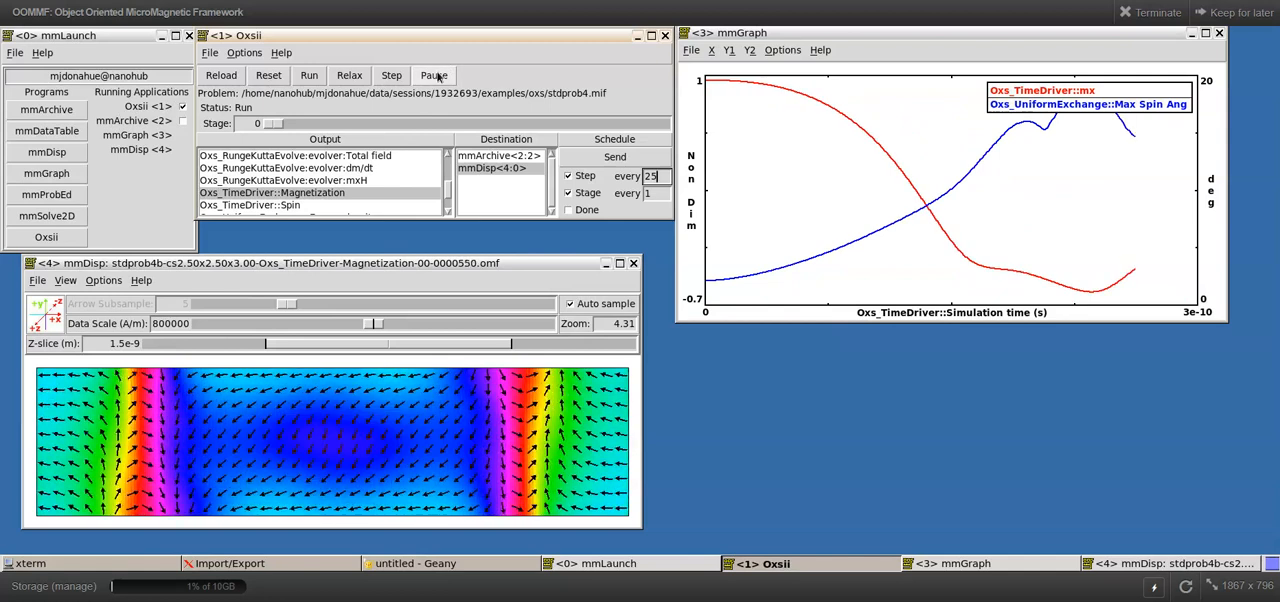
pyautogui.click(432, 76)
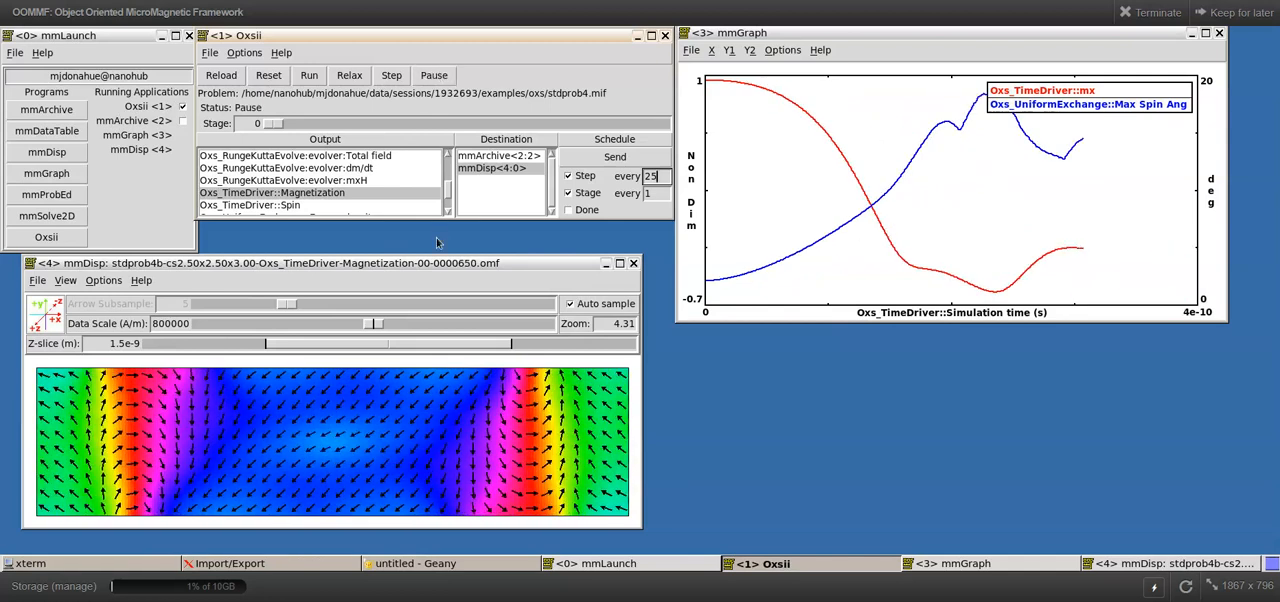